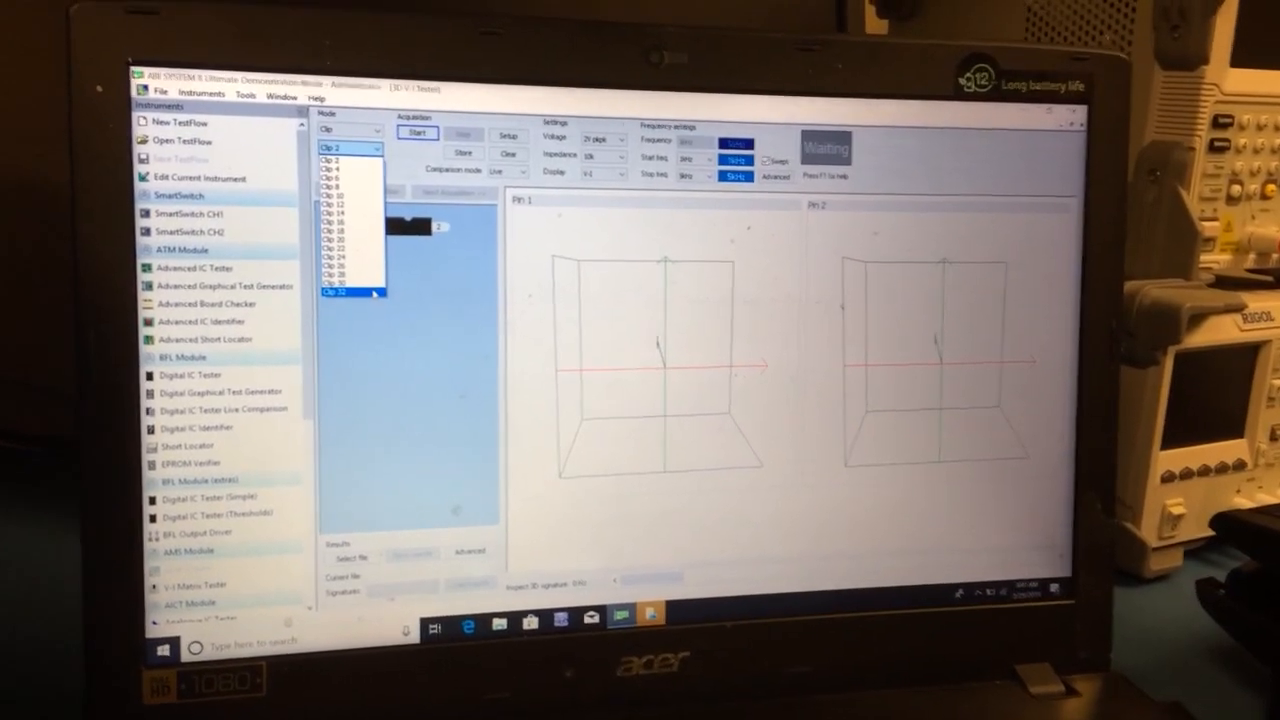
# Choose Clip 32 as the clip size so 32 pin signature plots appear
pyautogui.click(340, 292)
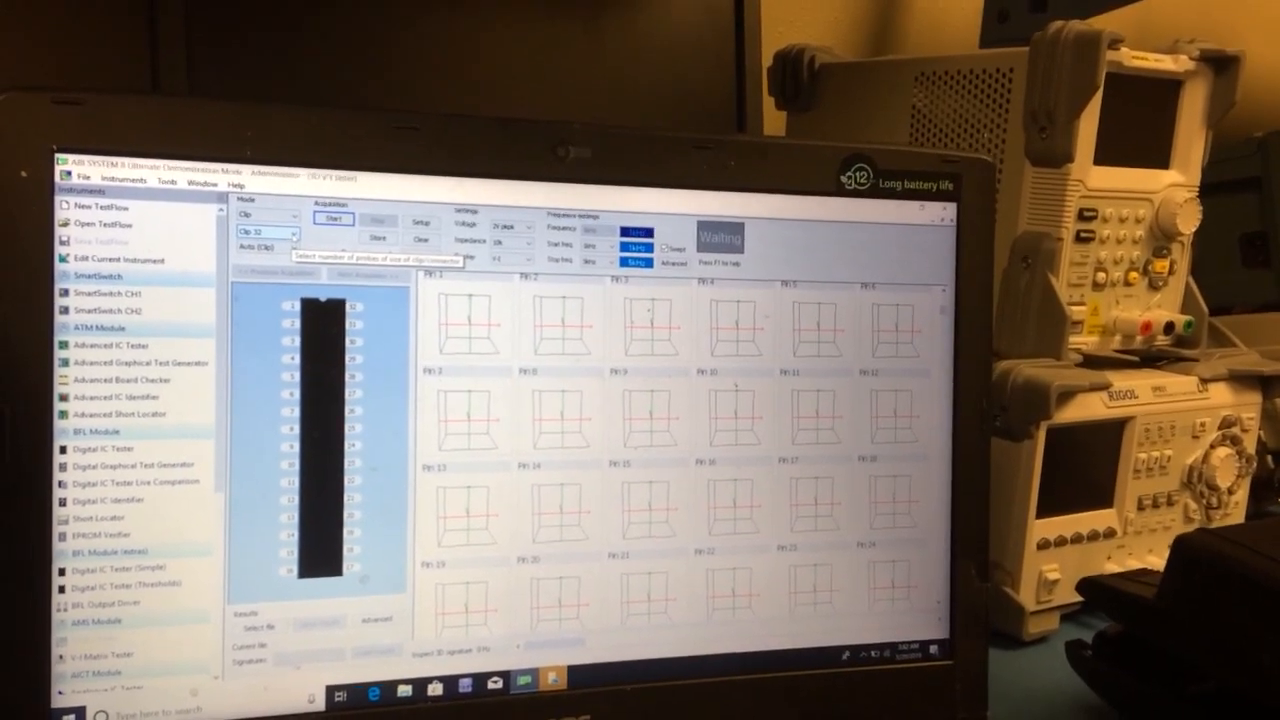
pyautogui.click(290, 245)
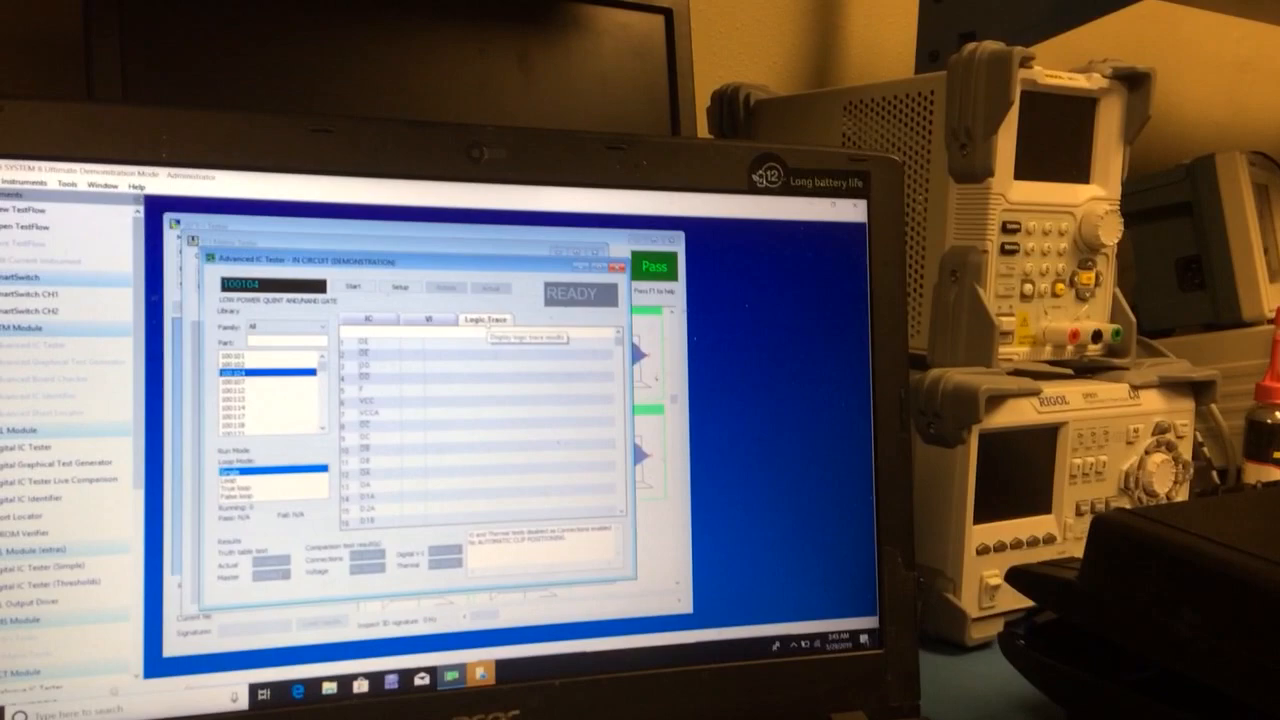
# Show the per-pin V-I signature plots for part 100104 on the VI tab
pyautogui.click(423, 292)
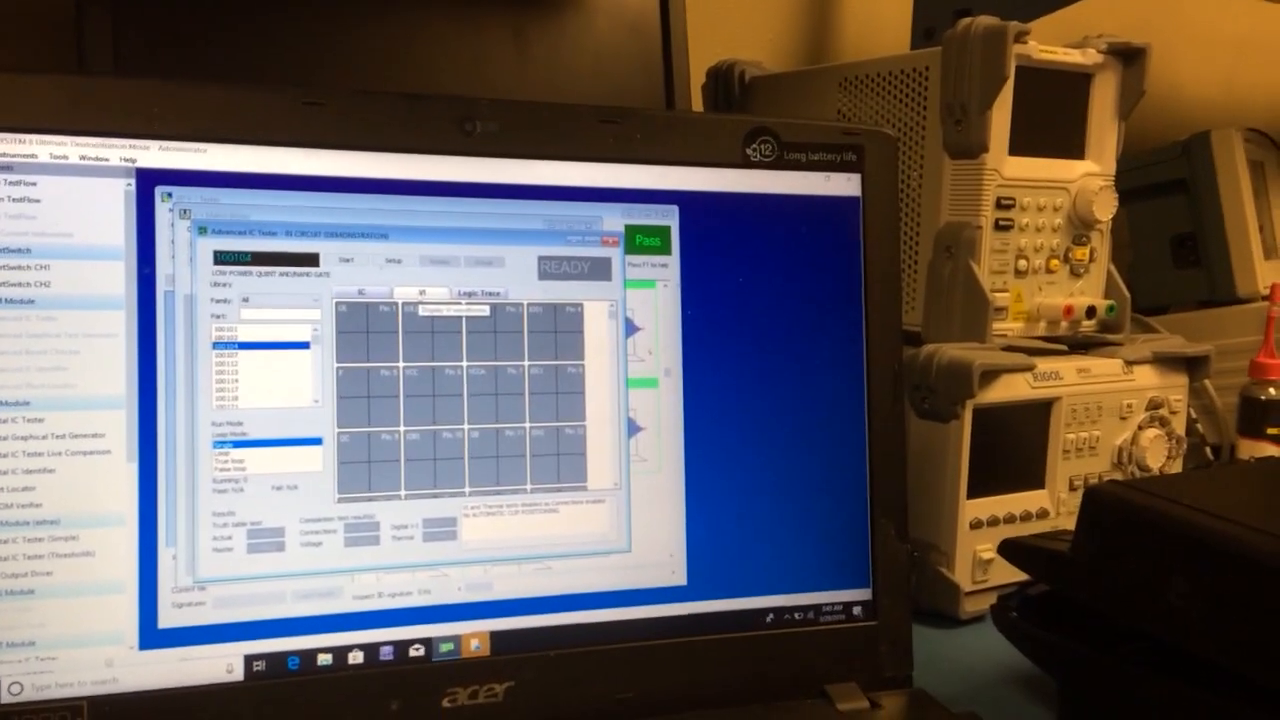